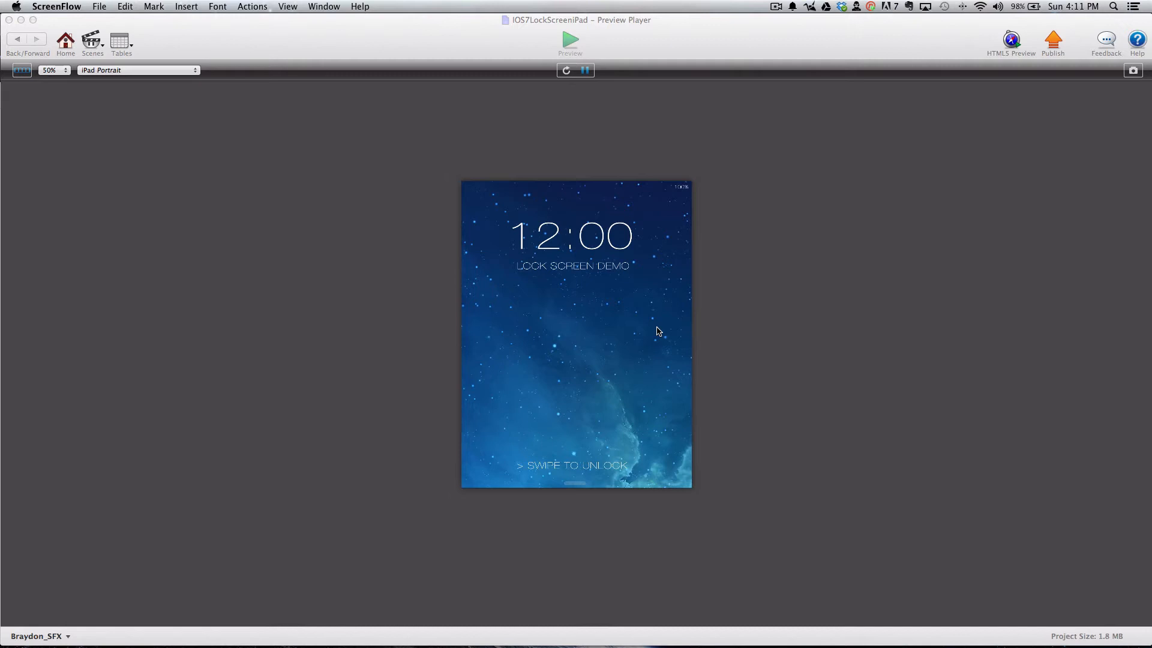
pyautogui.moveTo(573, 373)
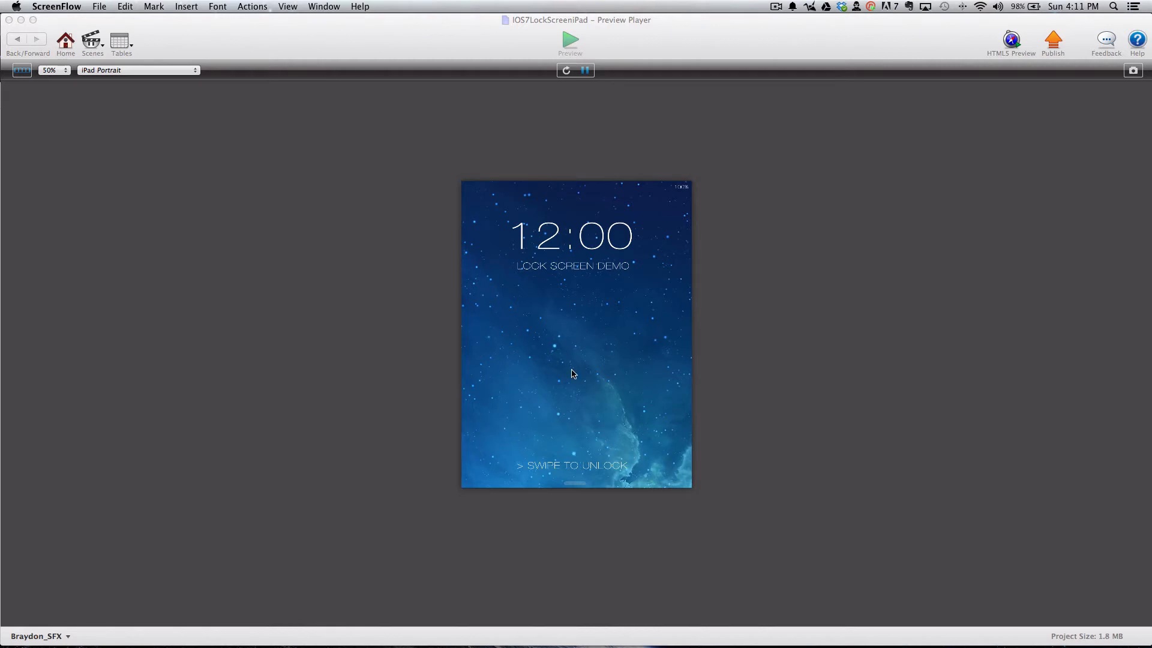
pyautogui.moveTo(547, 384)
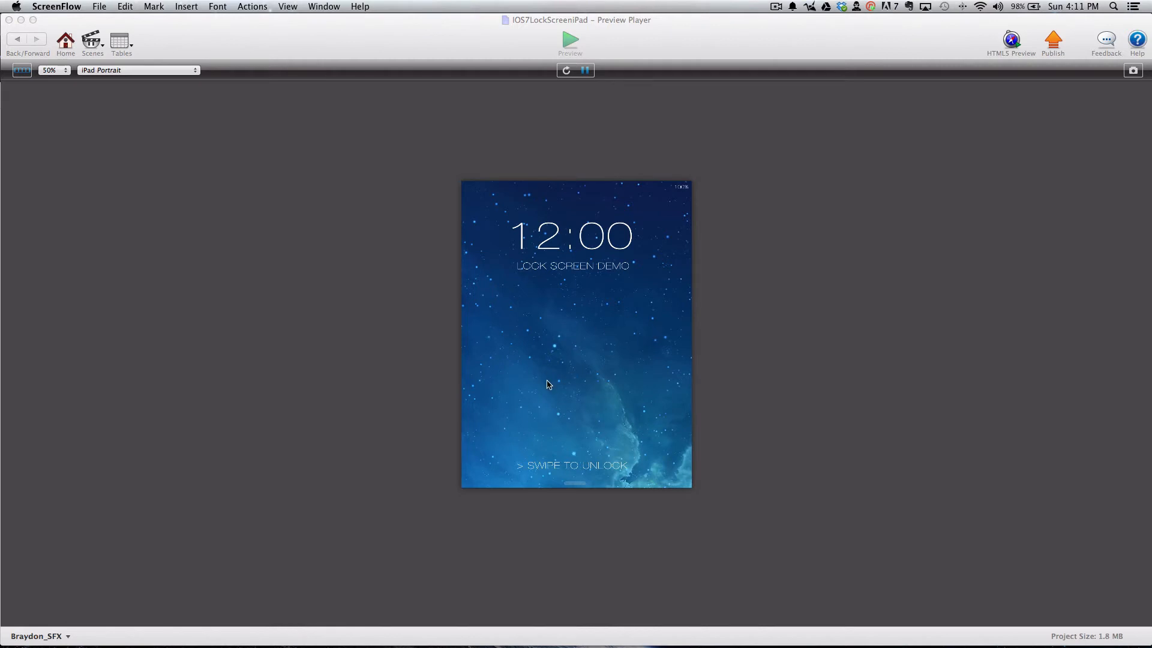
pyautogui.moveTo(526, 395)
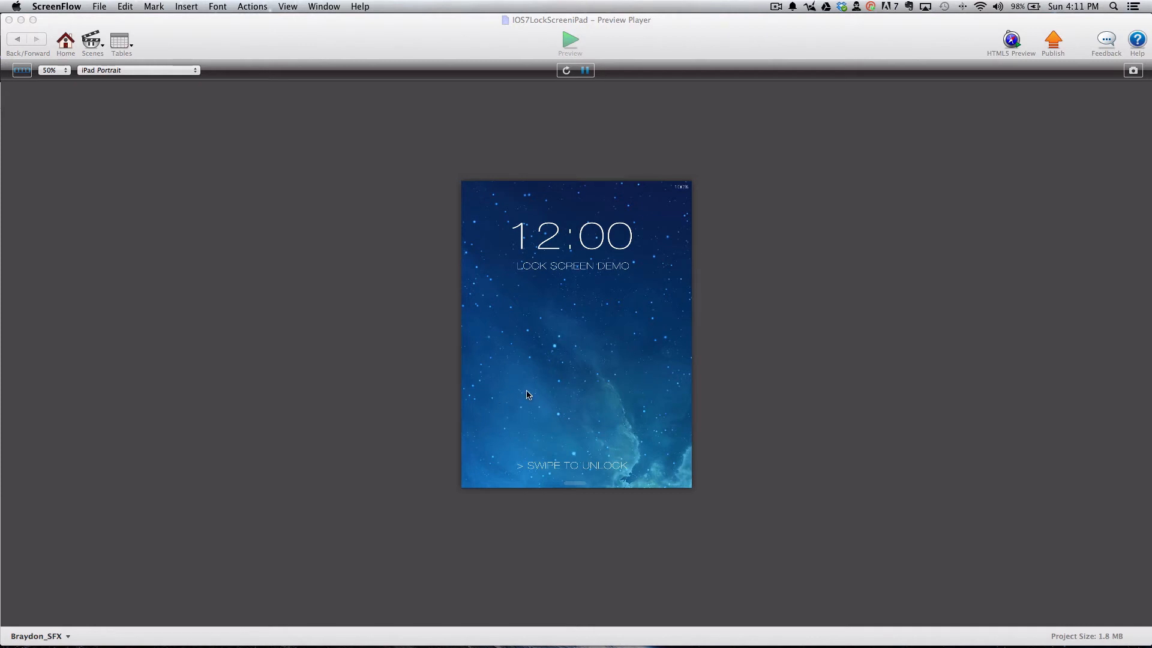
pyautogui.moveTo(514, 402)
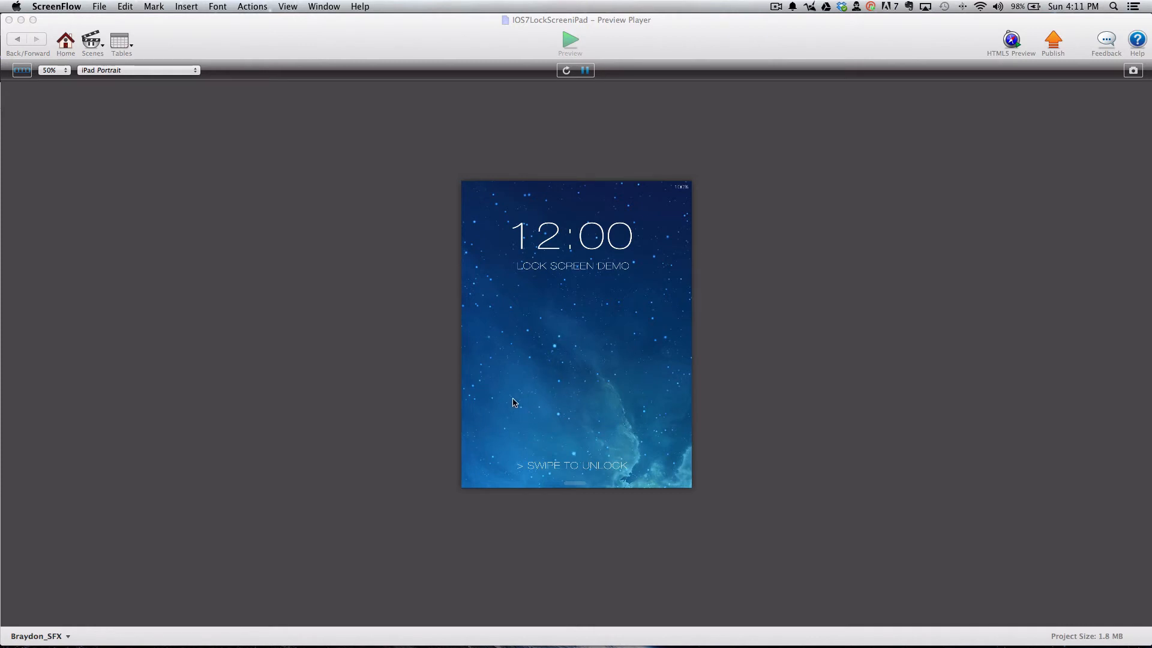
pyautogui.moveTo(521, 409)
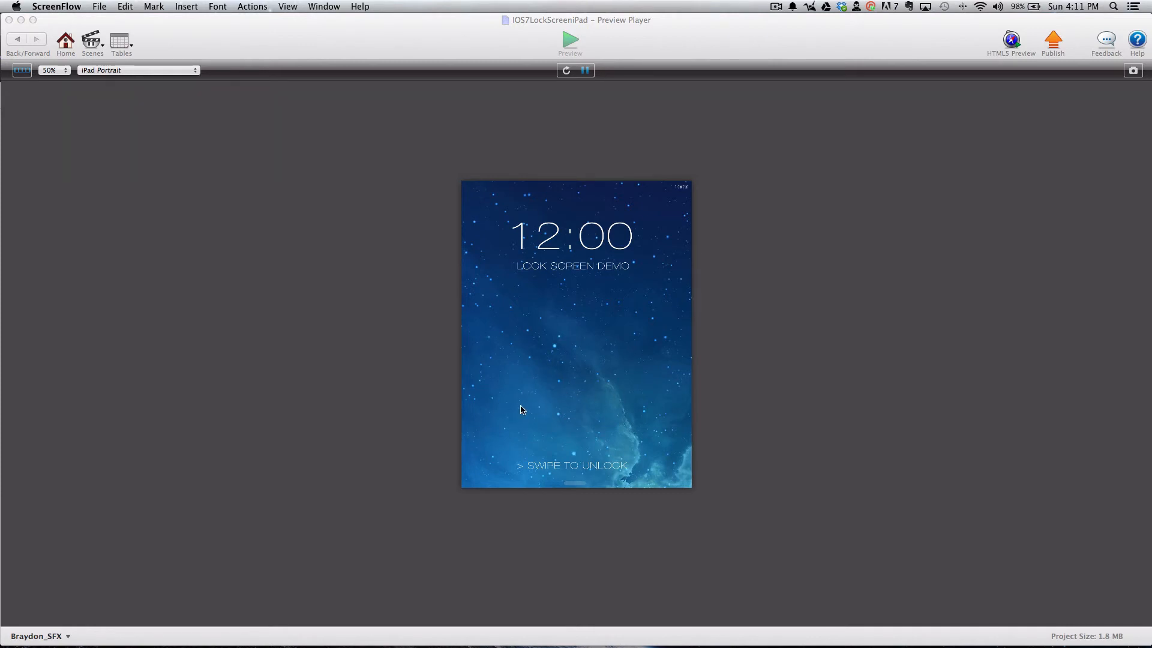
pyautogui.moveTo(579, 407)
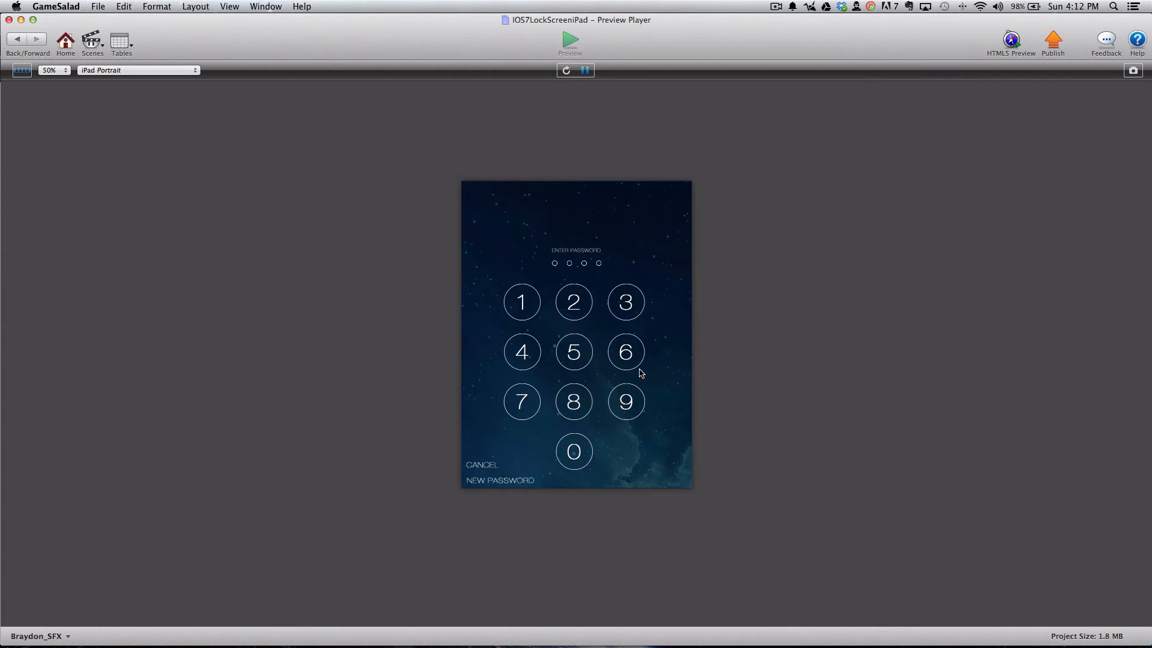
pyautogui.moveTo(525, 312)
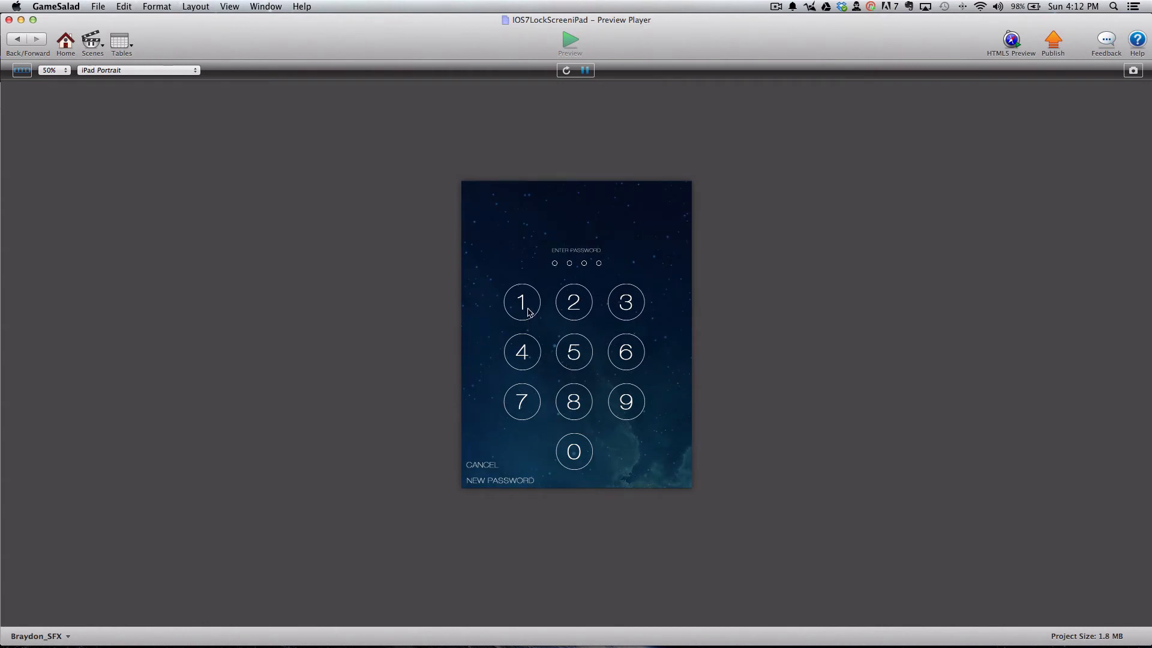
pyautogui.moveTo(532, 346)
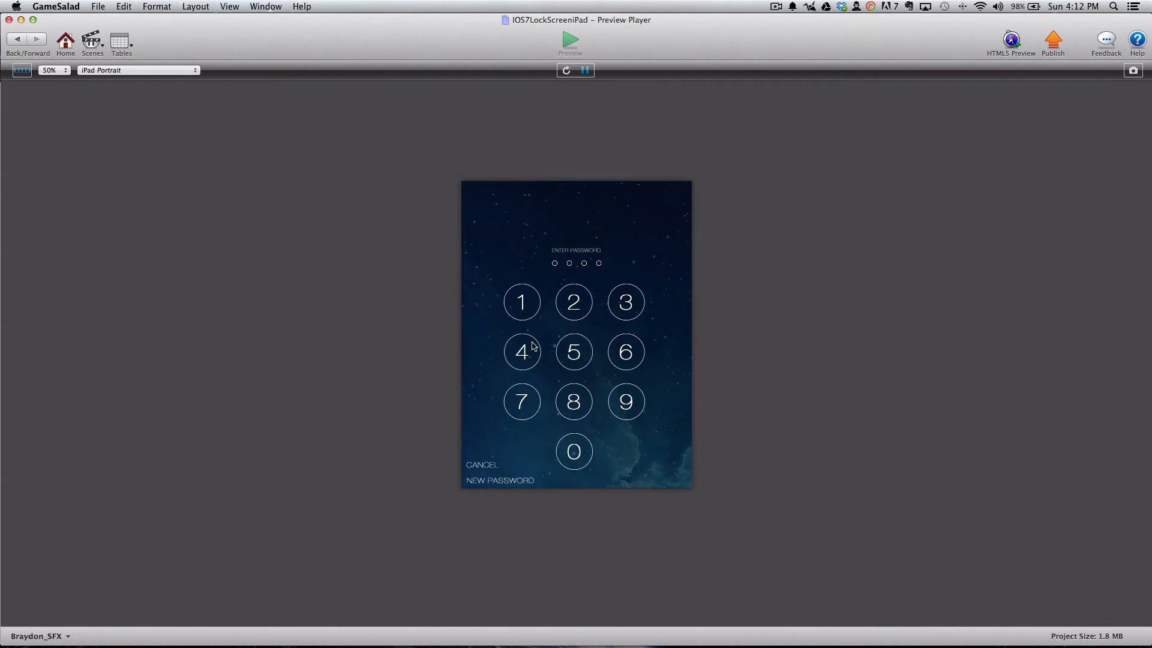
pyautogui.moveTo(521, 301)
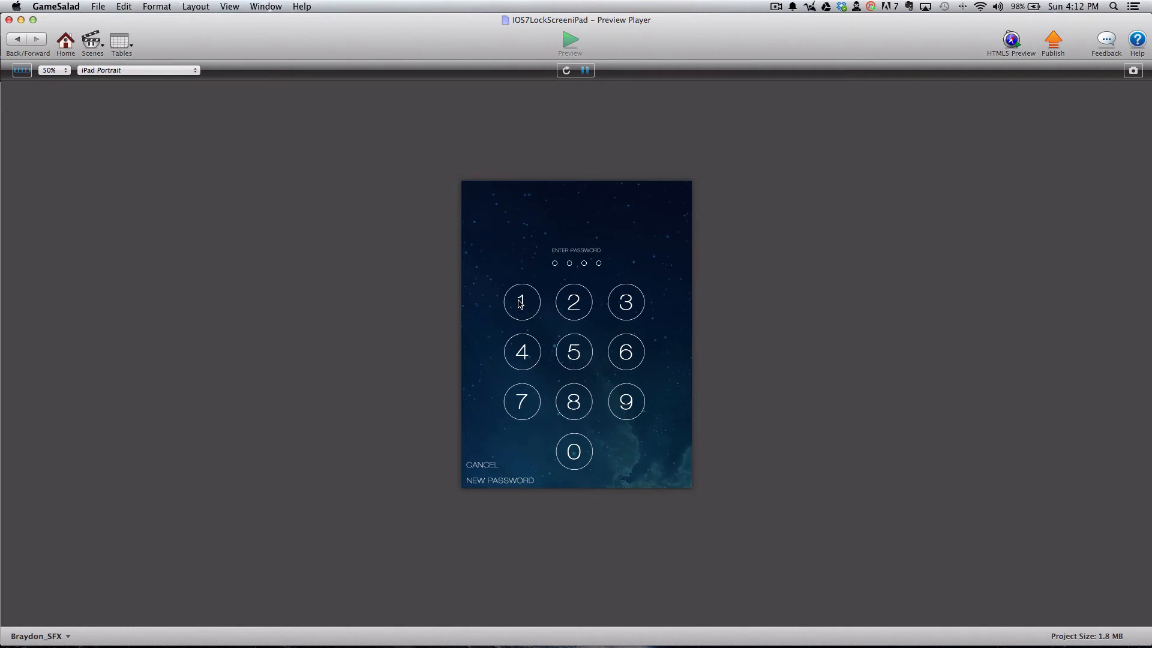
# - Unlock the lock screen and choose to set a new password on the keypad
pyautogui.click(500, 479)
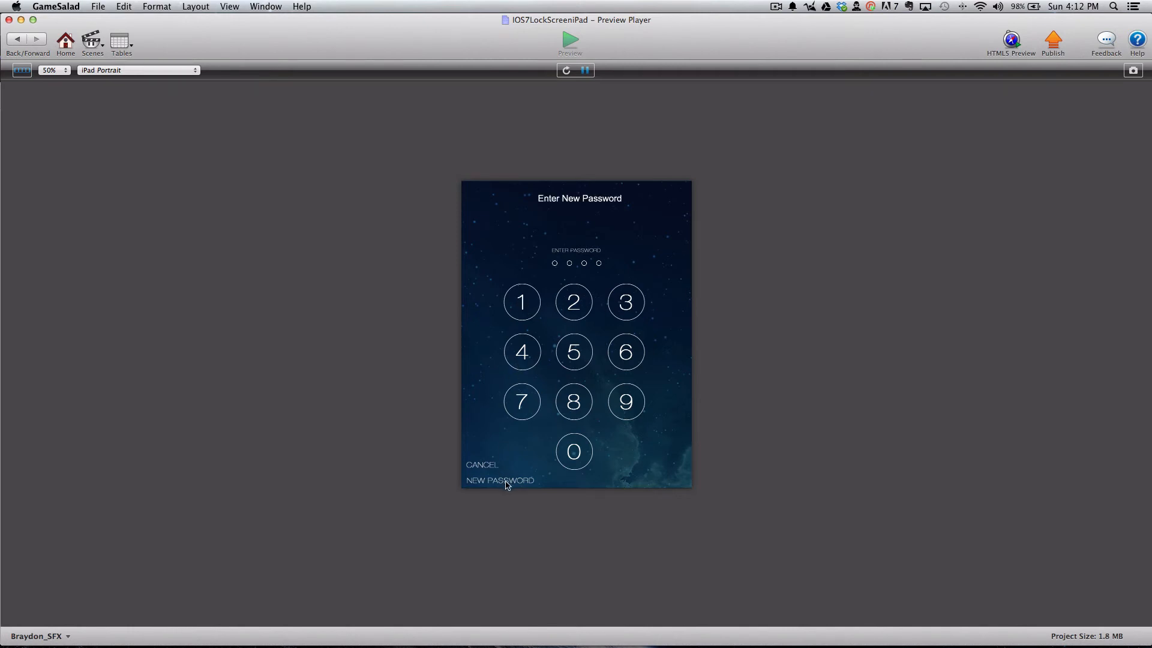
pyautogui.moveTo(622, 253)
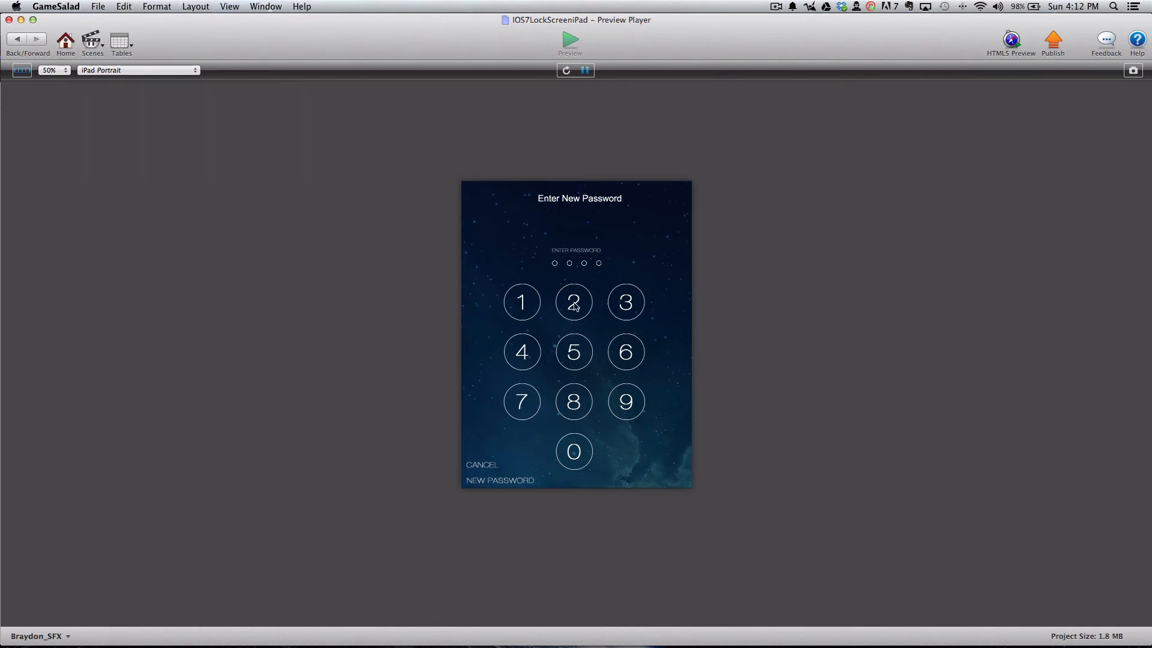
# - Enter a four-digit passcode until 'Password Logged!' appears, then return to the keypad
pyautogui.click(607, 352)
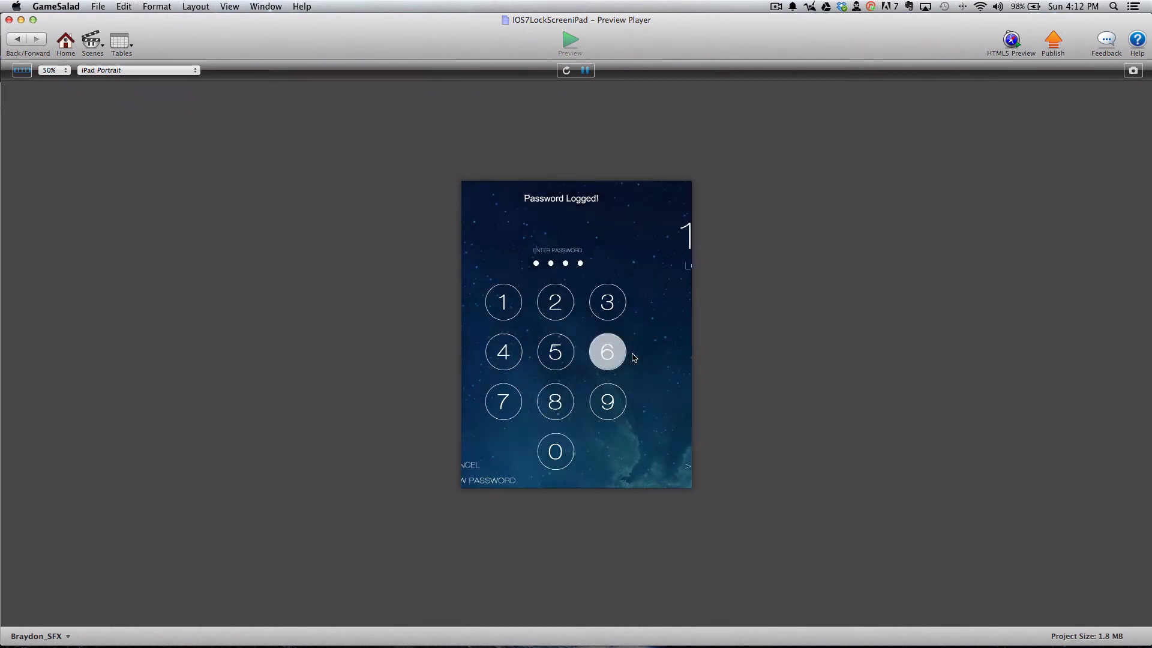
pyautogui.click(607, 353)
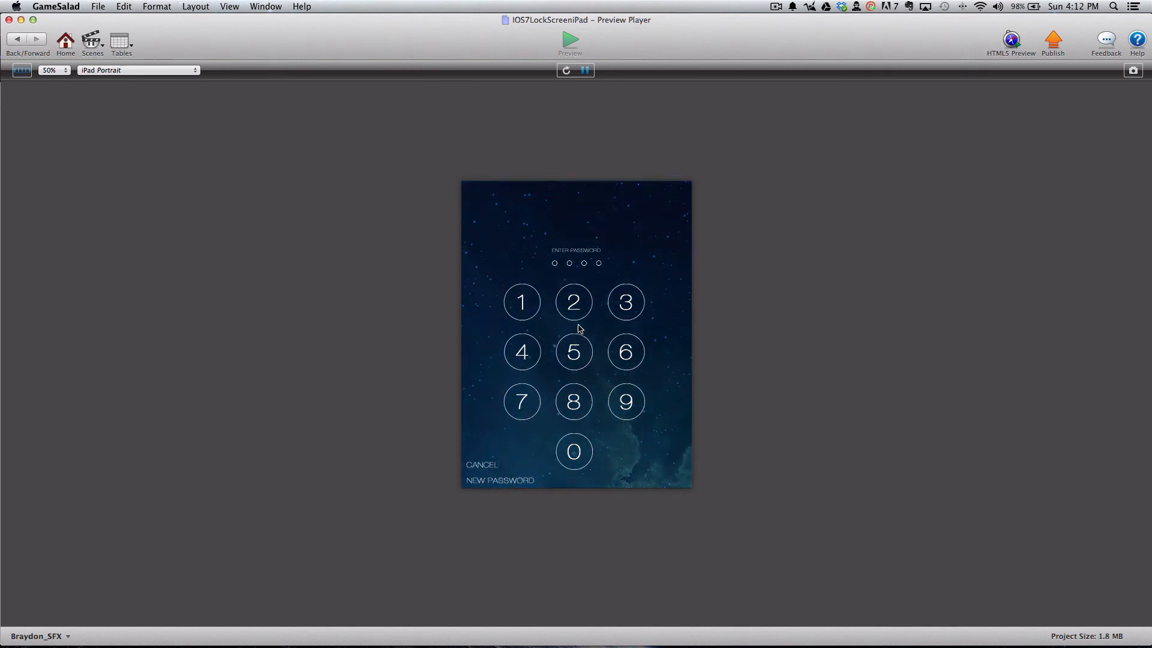
pyautogui.click(521, 352)
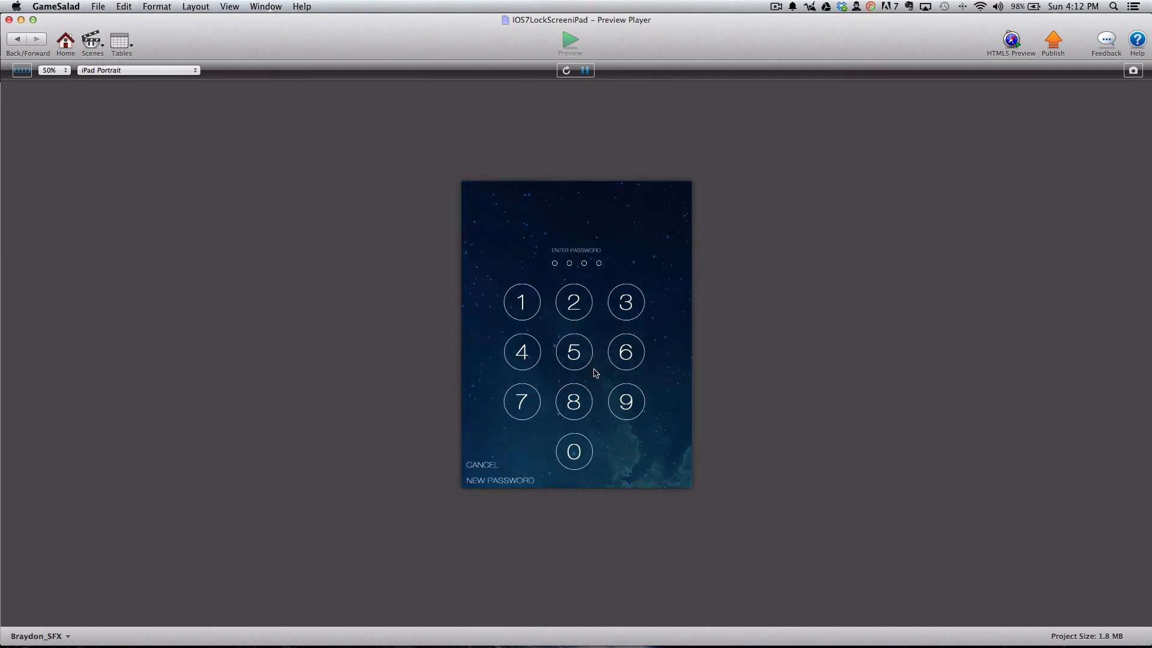
pyautogui.moveTo(657, 367)
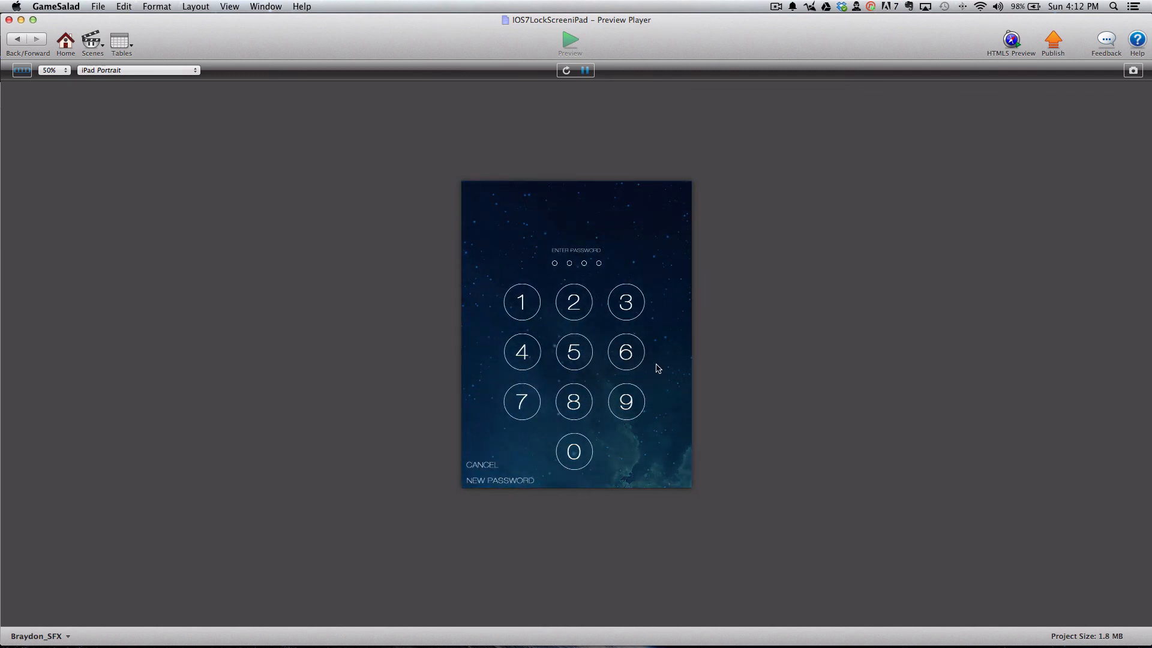
pyautogui.moveTo(848, 101)
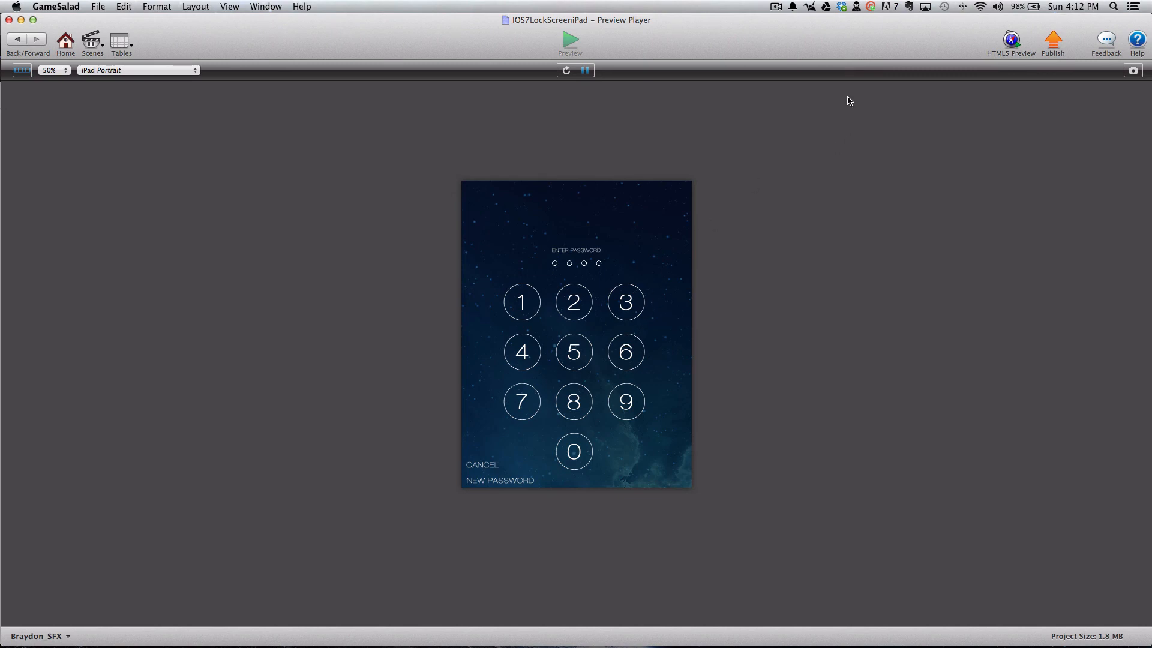